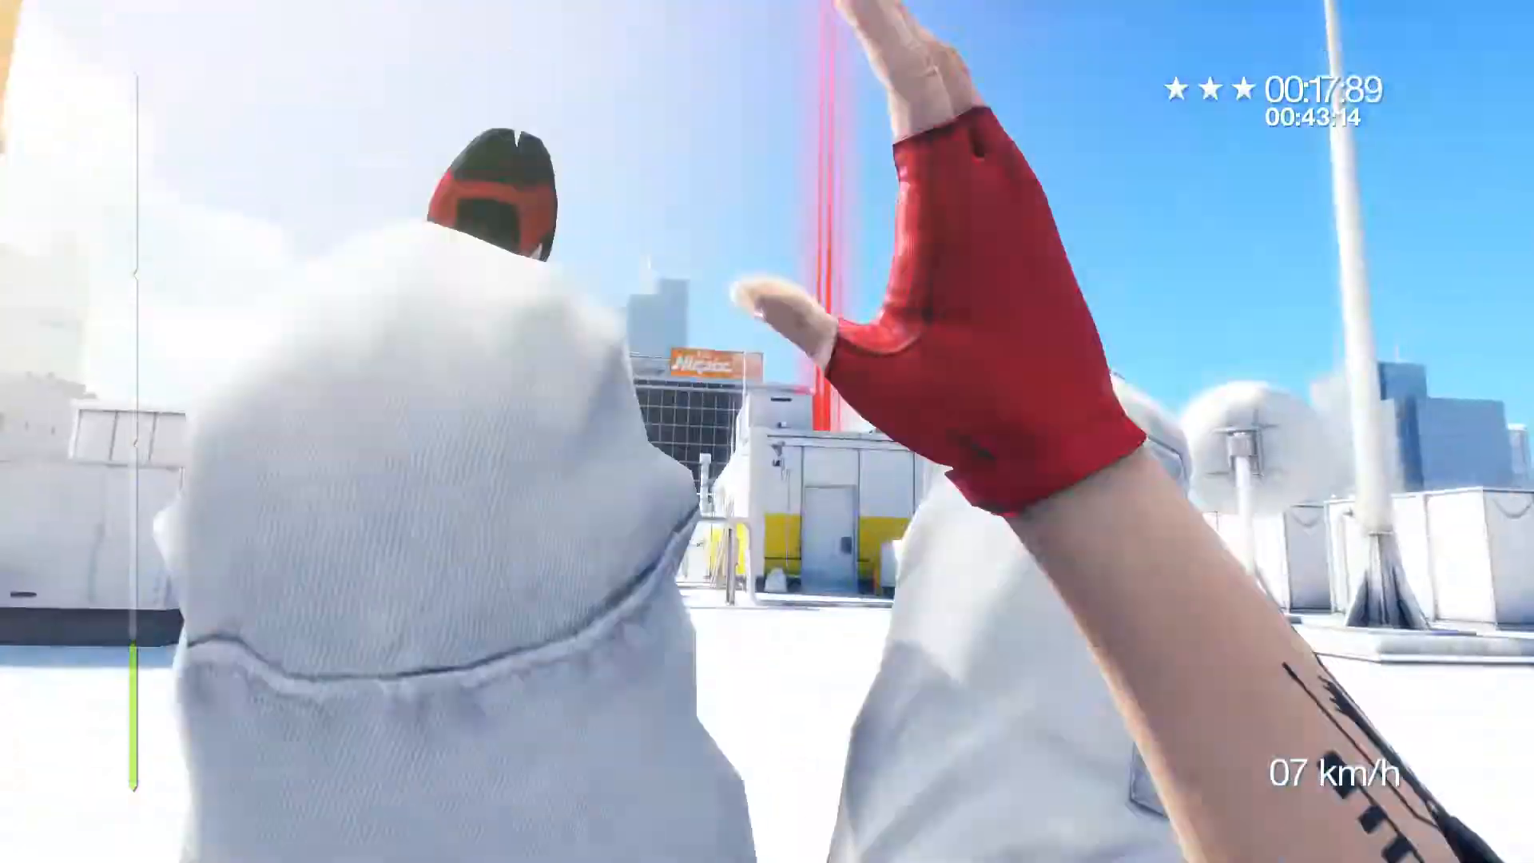
key(w)
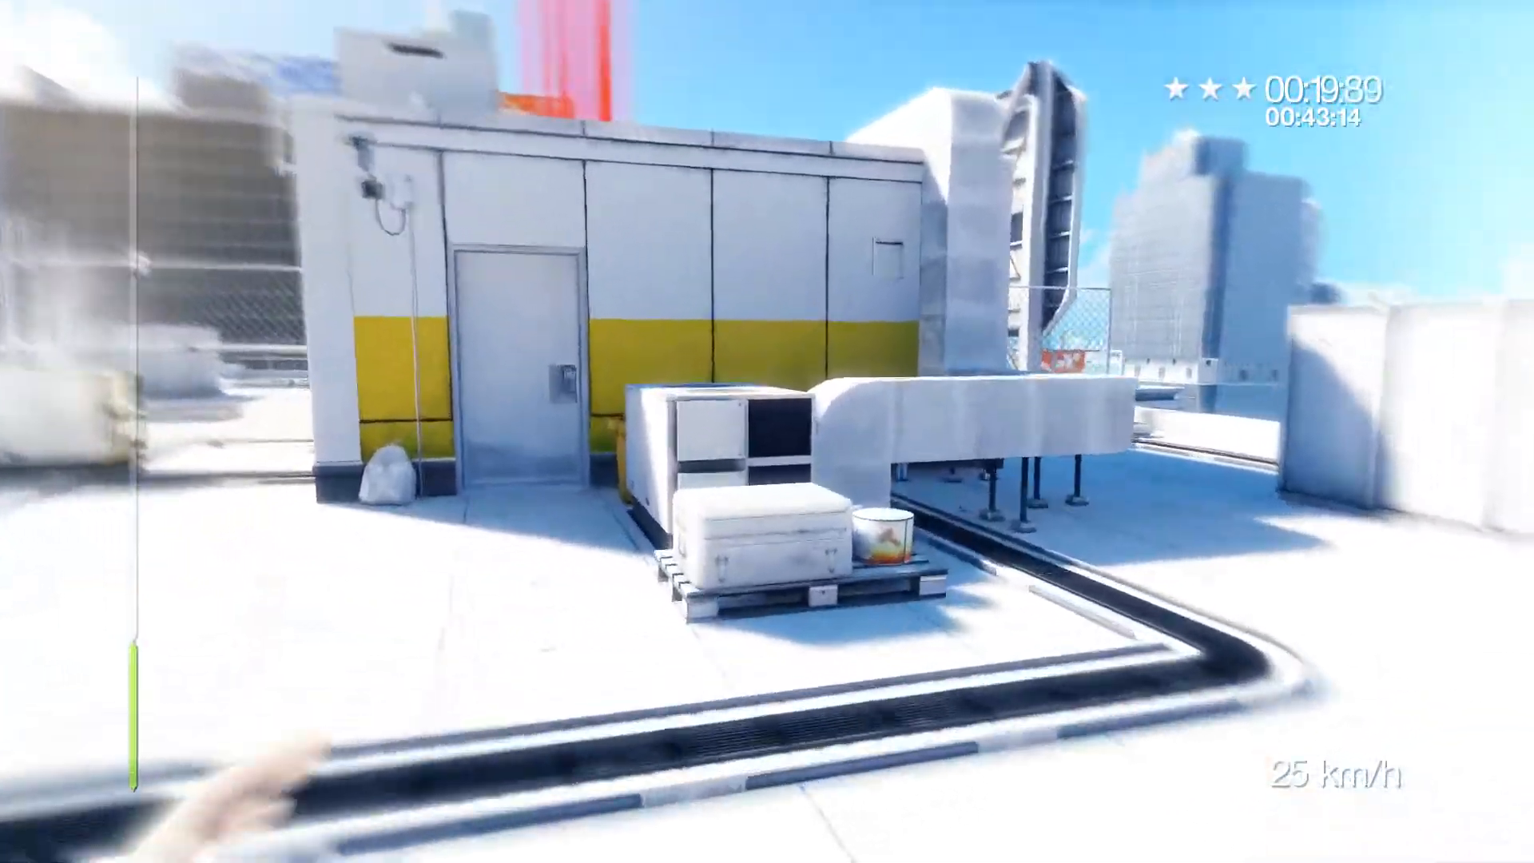